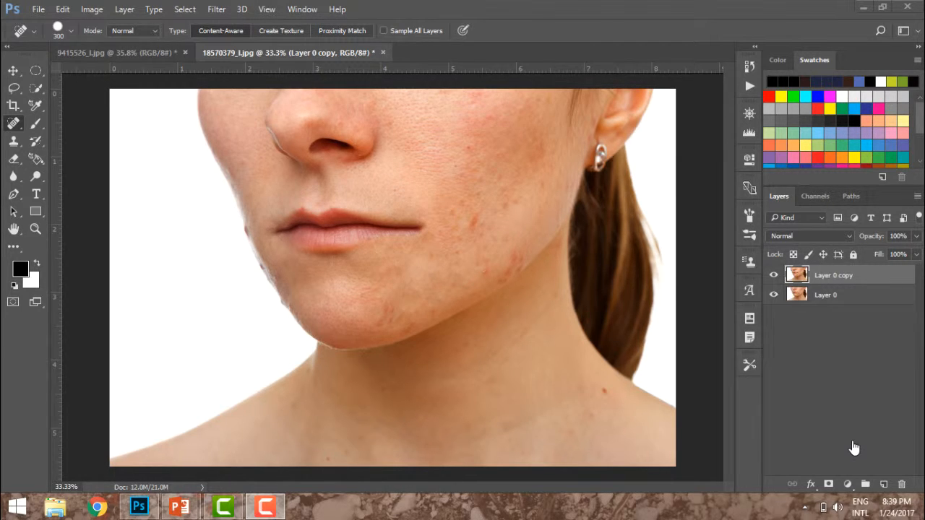
pyautogui.moveTo(853, 282)
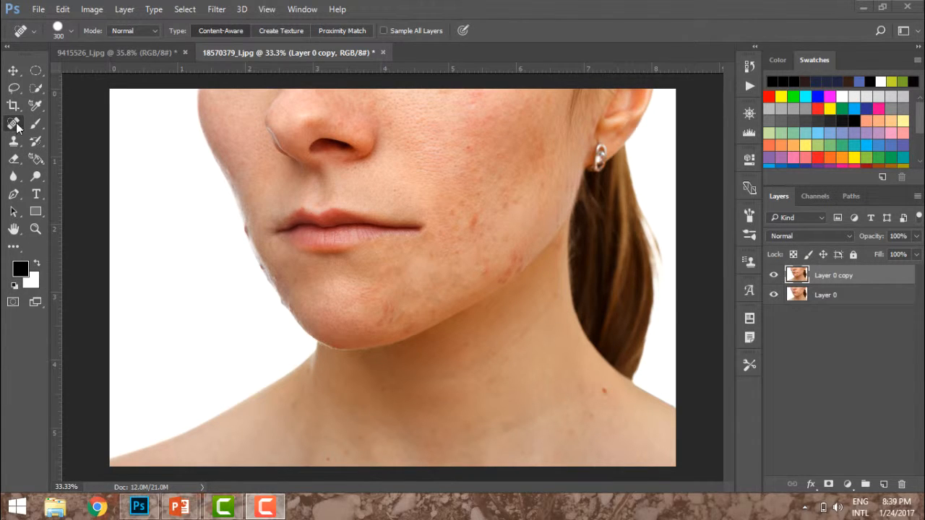
# - Heal the cheek and chin blemishes with a 100 px Spot Healing Brush
pyautogui.click(14, 124)
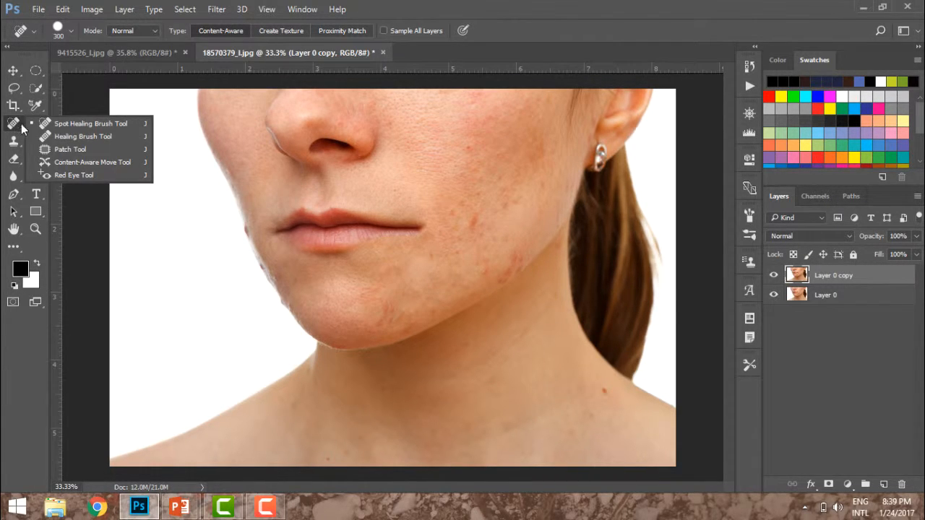
pyautogui.click(90, 123)
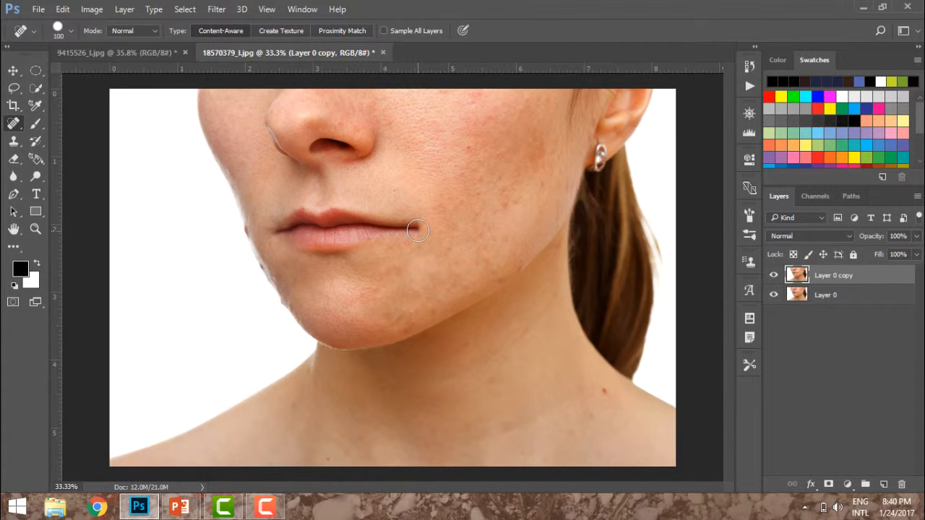
pyautogui.moveTo(406, 227)
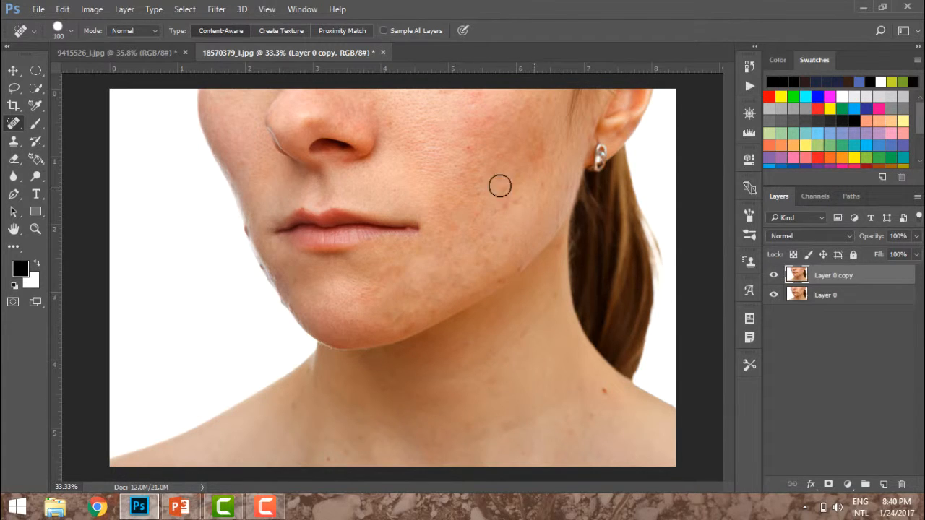
pyautogui.moveTo(482, 212)
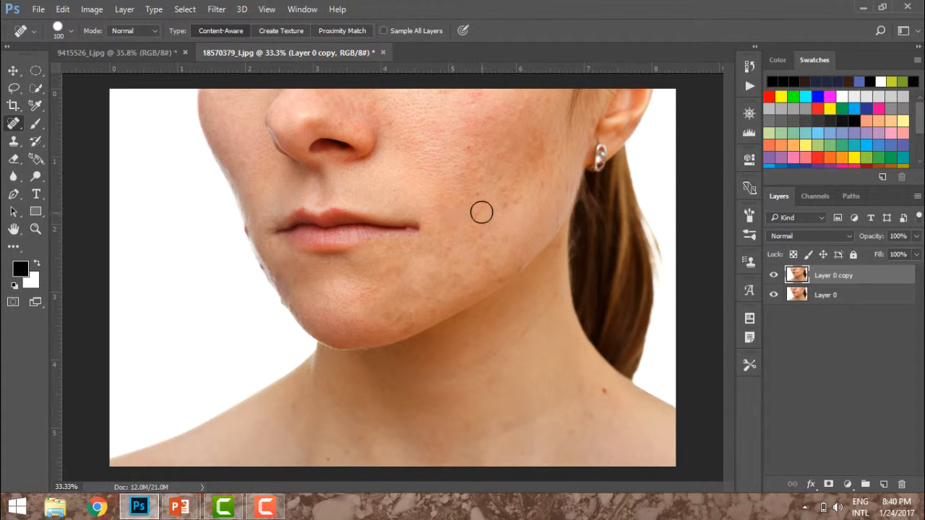
pyautogui.moveTo(479, 230)
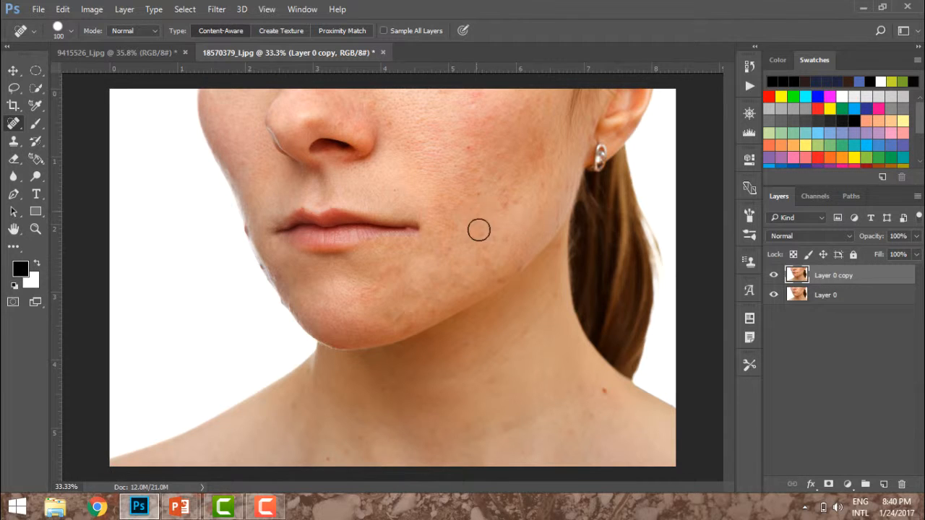
pyautogui.moveTo(488, 276)
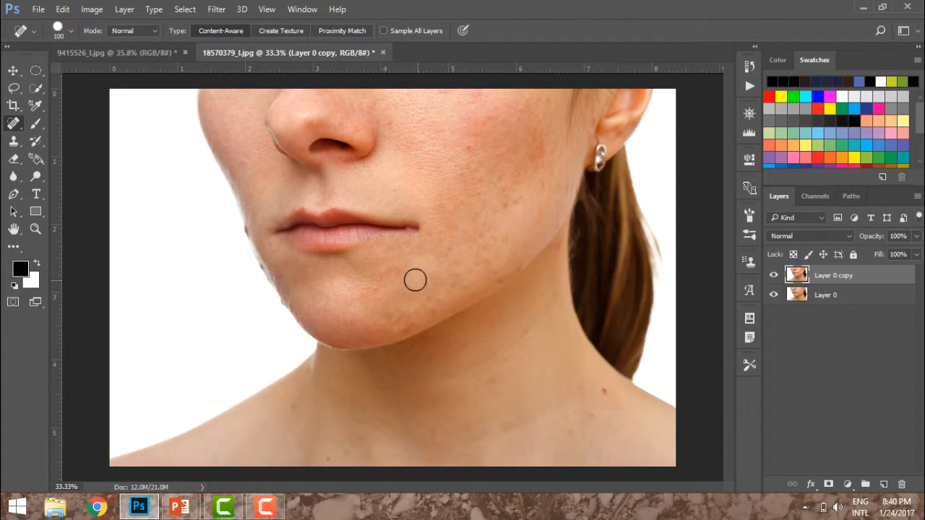
pyautogui.moveTo(474, 270)
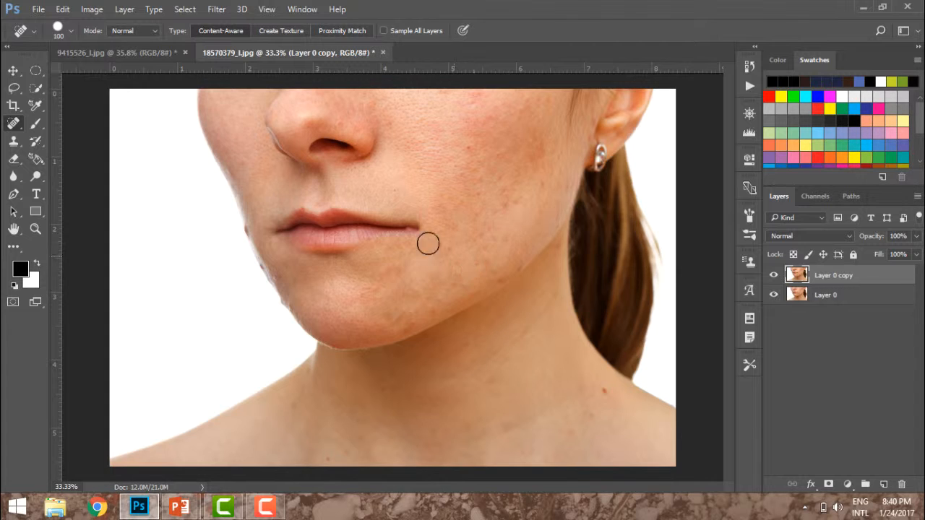
pyautogui.moveTo(427, 243); pyautogui.dragTo(441, 289)
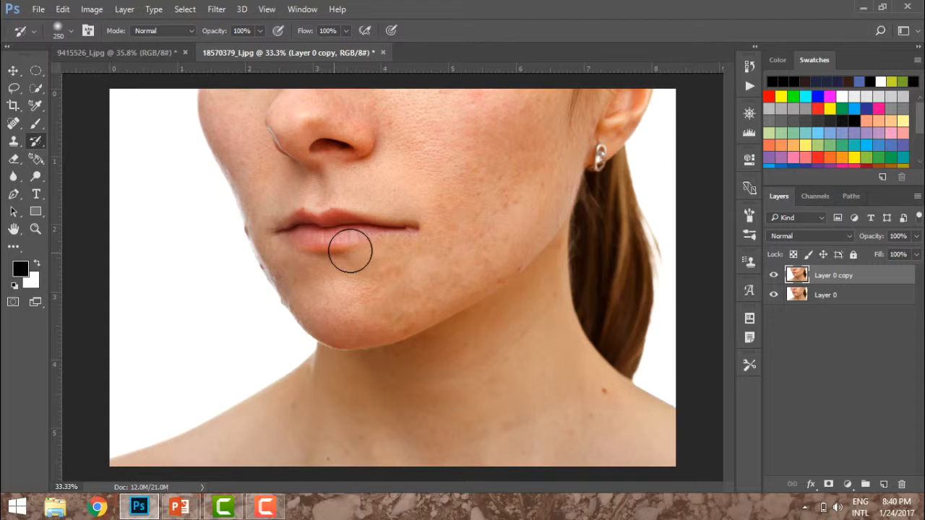
# - Paint over the lips with a 250 px History Brush to restore them
pyautogui.moveTo(350, 251); pyautogui.dragTo(407, 226)
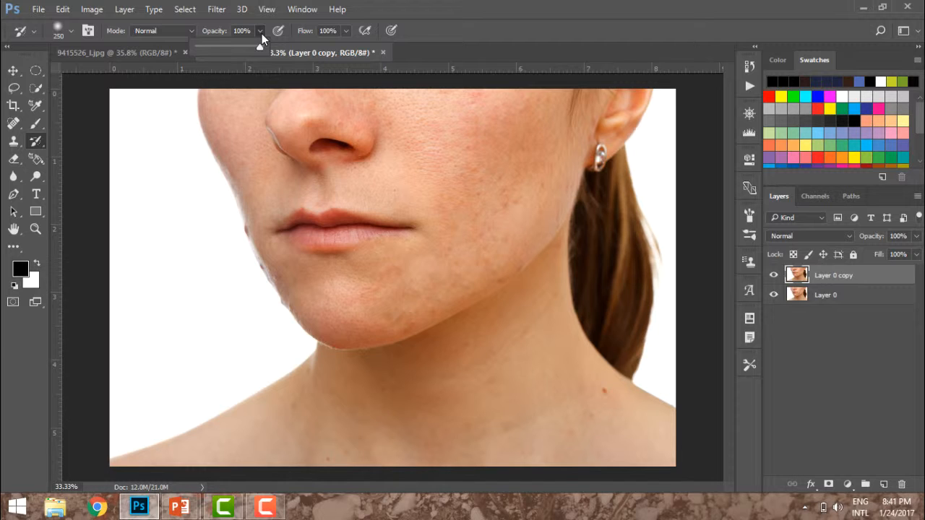
# - Step back through earlier Spot Healing Brush states in the History panel to compare
pyautogui.click(302, 8)
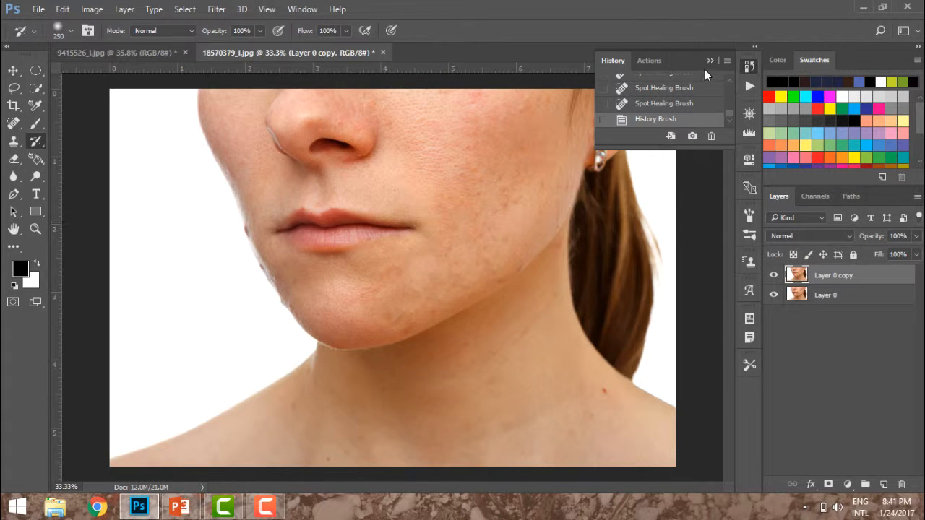
pyautogui.click(664, 88)
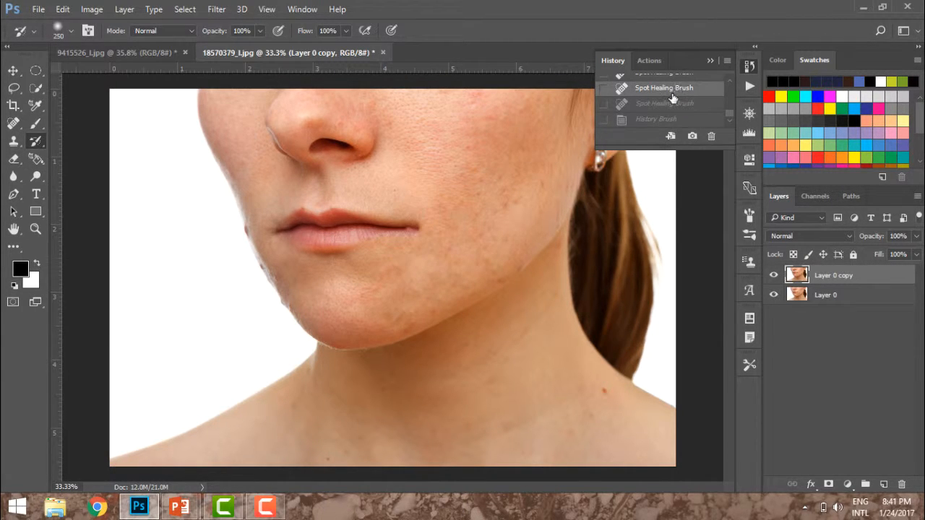
pyautogui.click(663, 103)
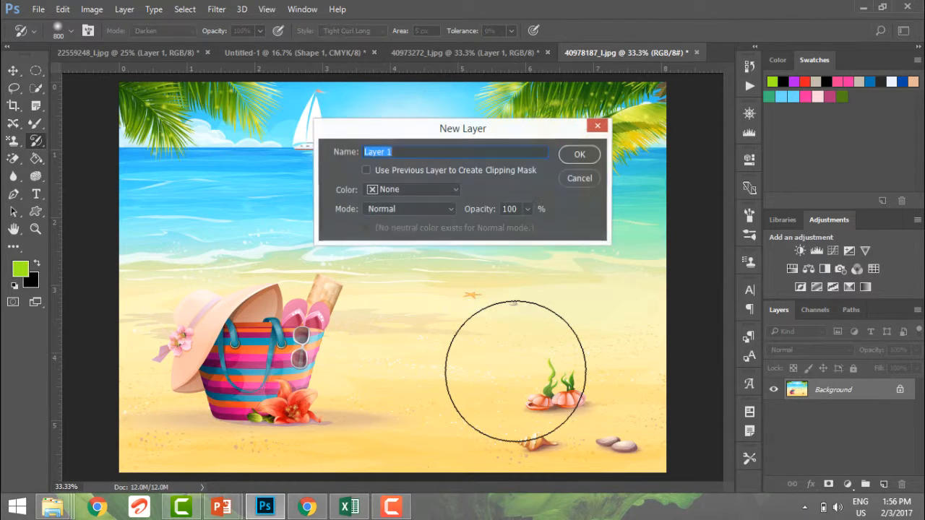
# - Create Layer 1 and set the Art History Brush to Normal mode, Tight Curl Long style
pyautogui.click(579, 154)
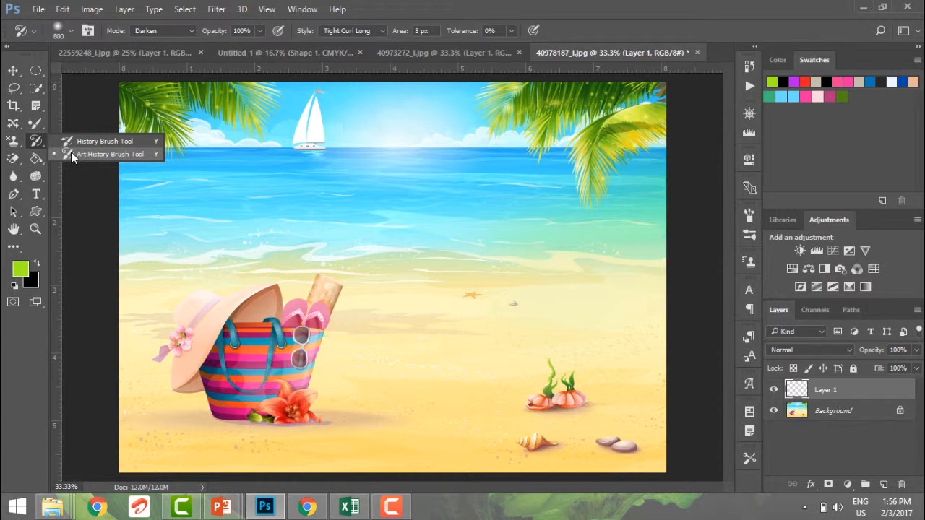
pyautogui.click(163, 31)
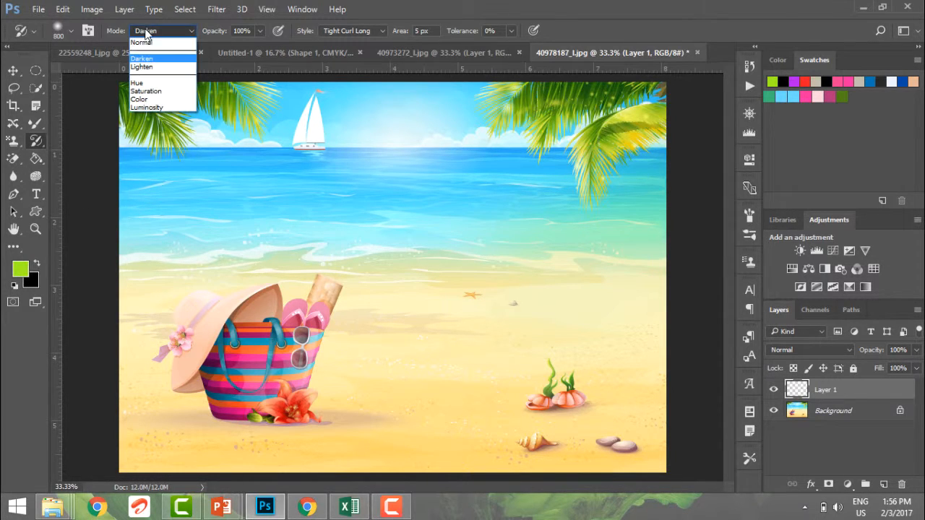
pyautogui.click(142, 42)
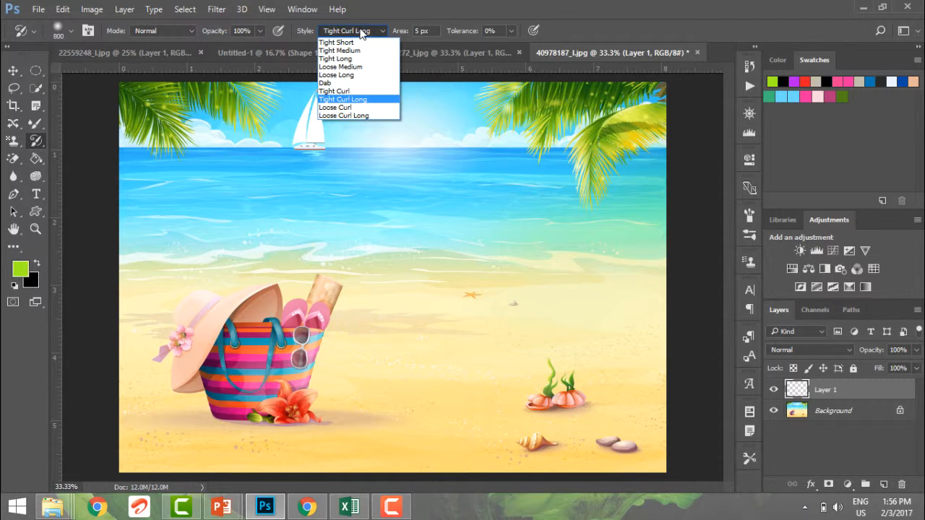
pyautogui.click(343, 99)
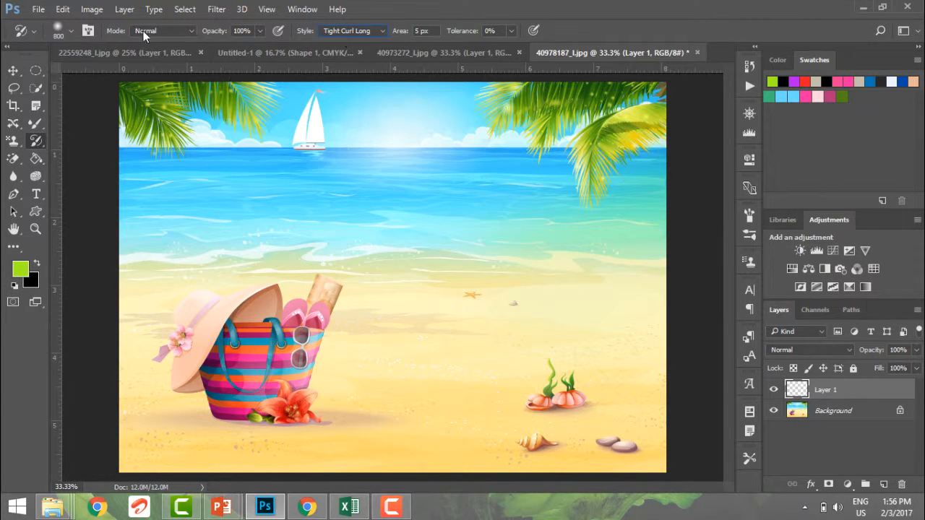
# - Add Layer 2 and switch the Art History Brush to Tight Short style at 92 px
pyautogui.click(70, 31)
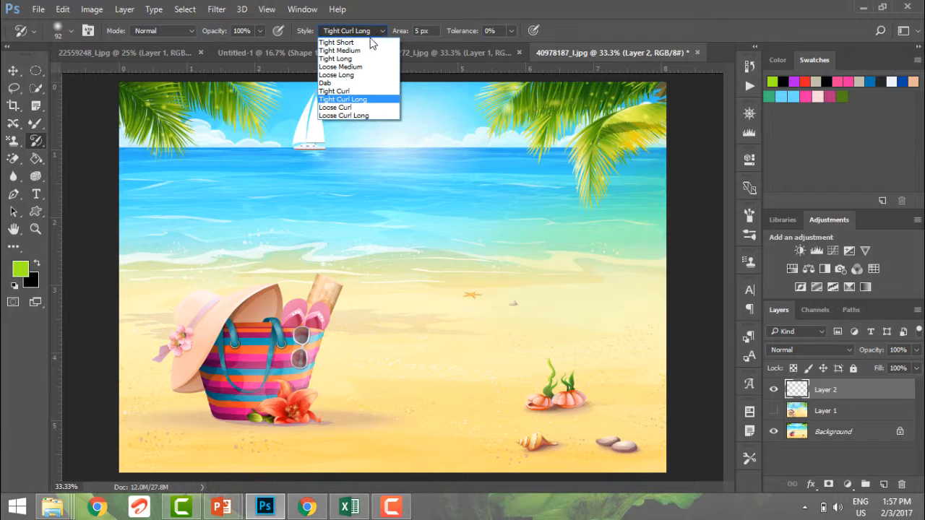
pyautogui.click(336, 42)
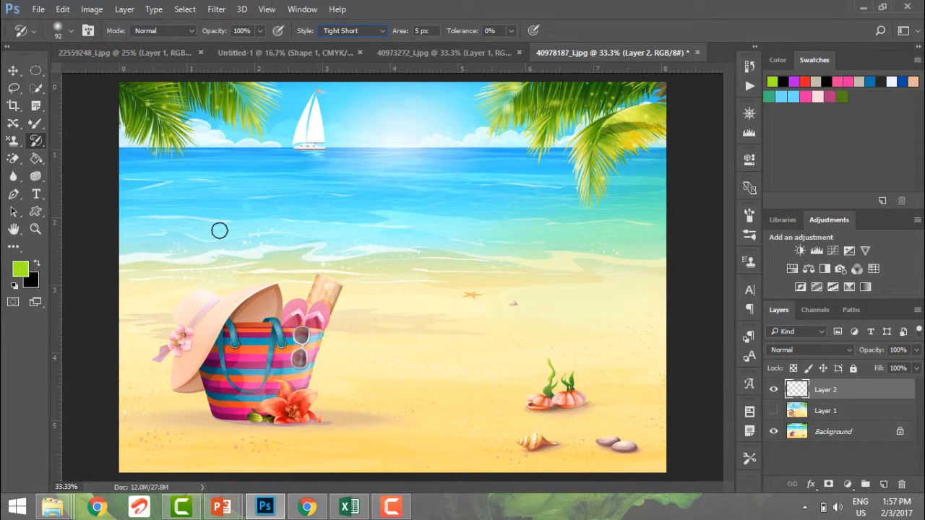
pyautogui.click(71, 31)
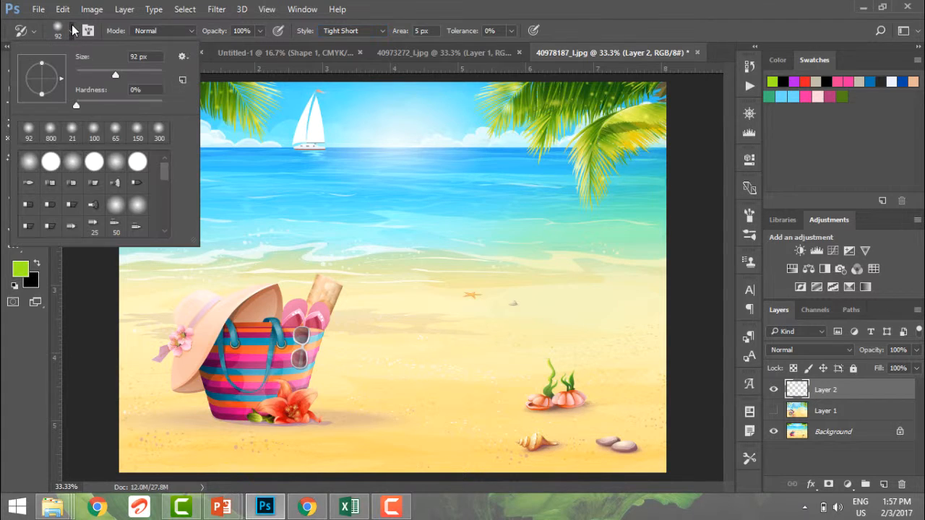